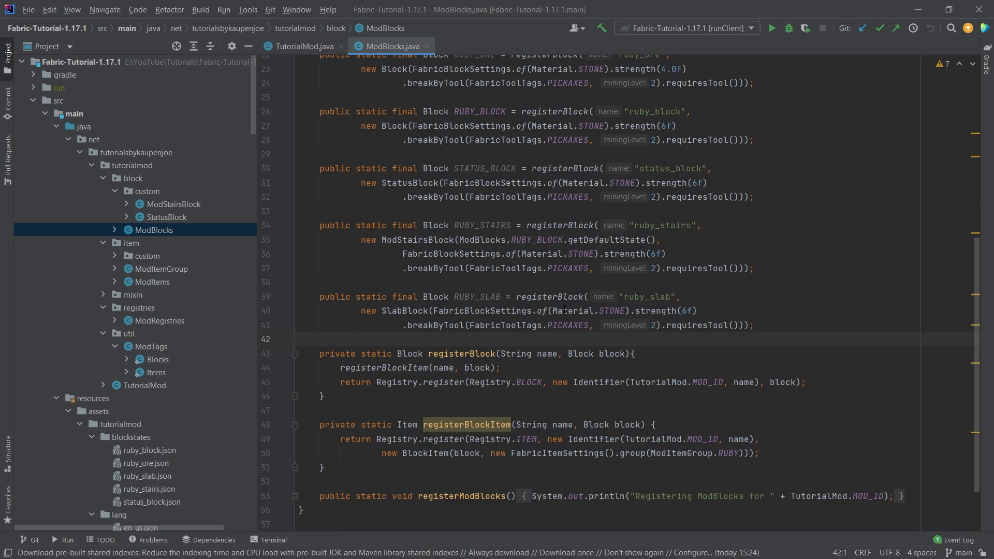
mouse_move(686, 340)
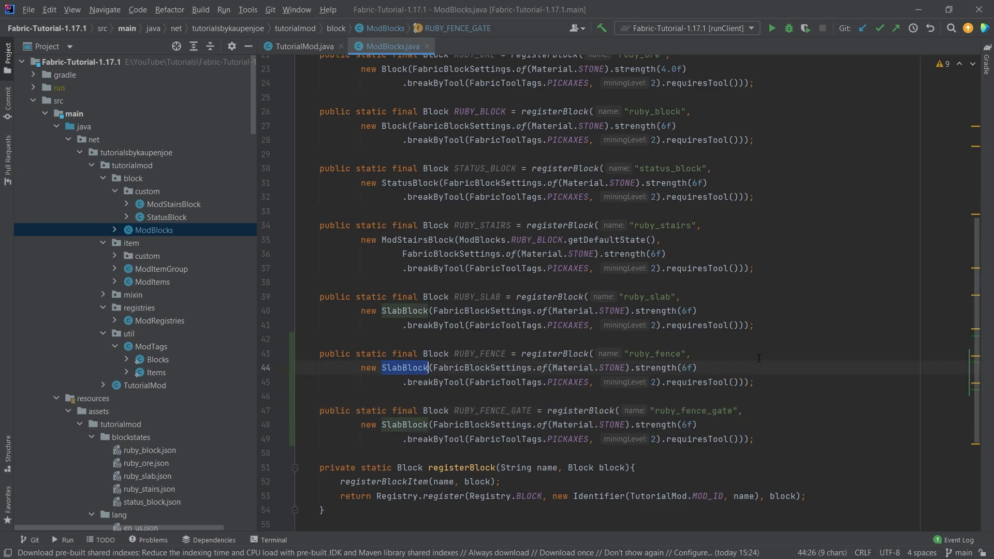
Register RUBY_FENCE and RUBY_FENCE_GATE in ModBlocks using FenceBlock and FenceGateBlock
type("Fence")
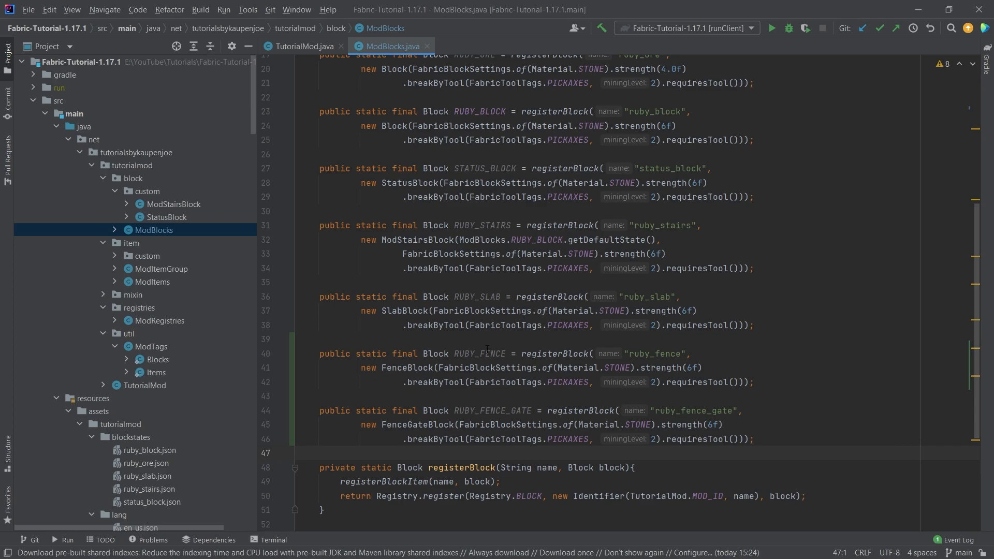
mouse_move(751, 447)
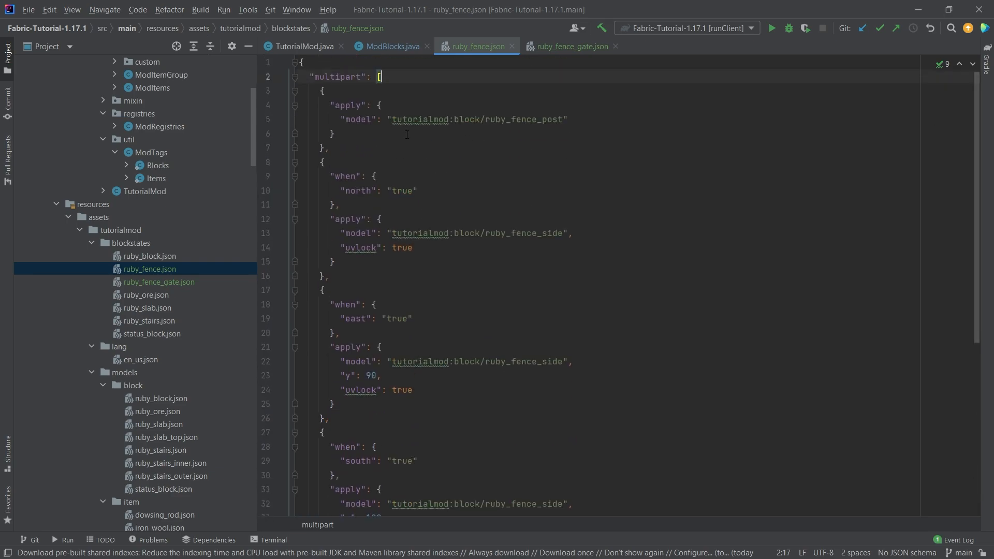
Point the ruby_fence blockstate parts at tutorialmod ruby fence models, then view ruby_fence_gate.json
scroll("down", 3)
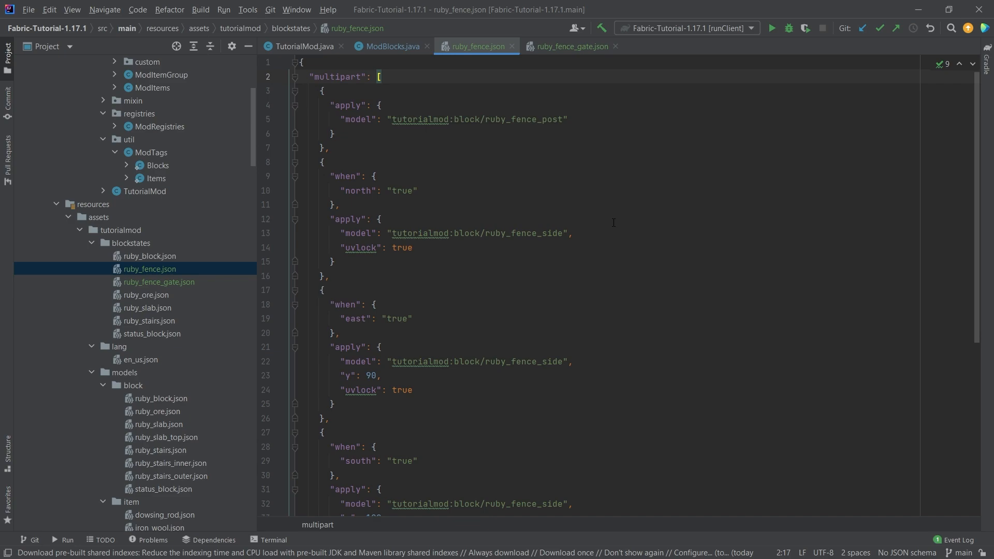
double_click(431, 119)
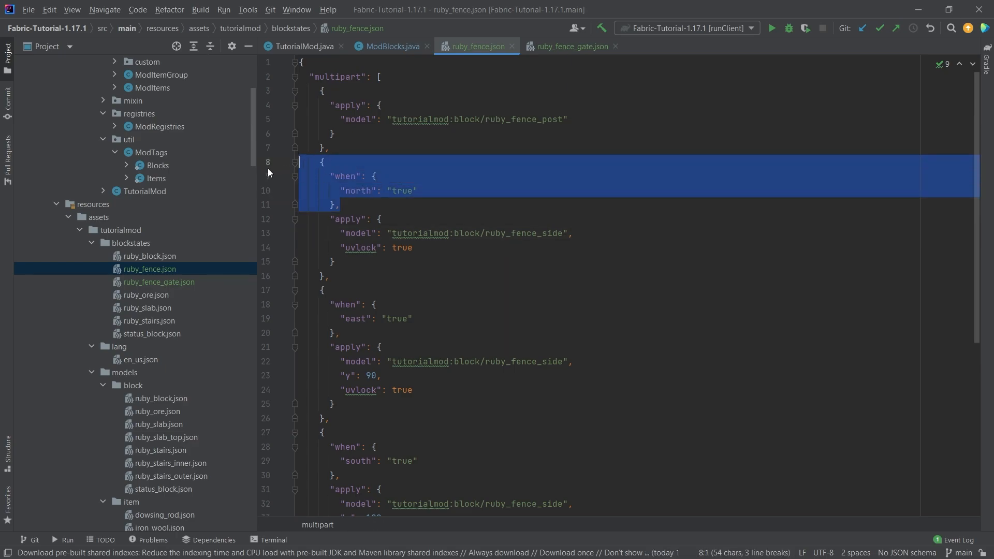
scroll("down", 3)
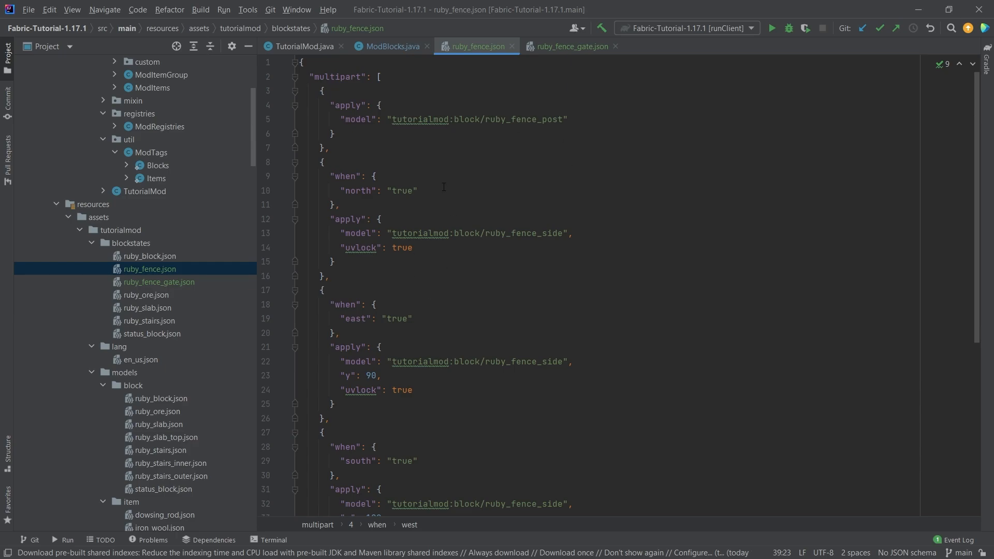
double_click(421, 119)
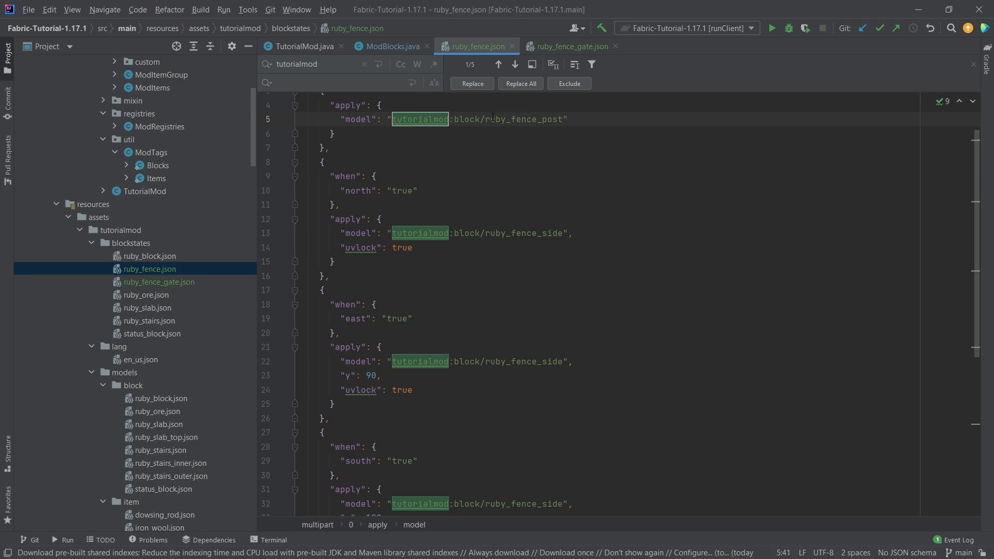
type("ruby")
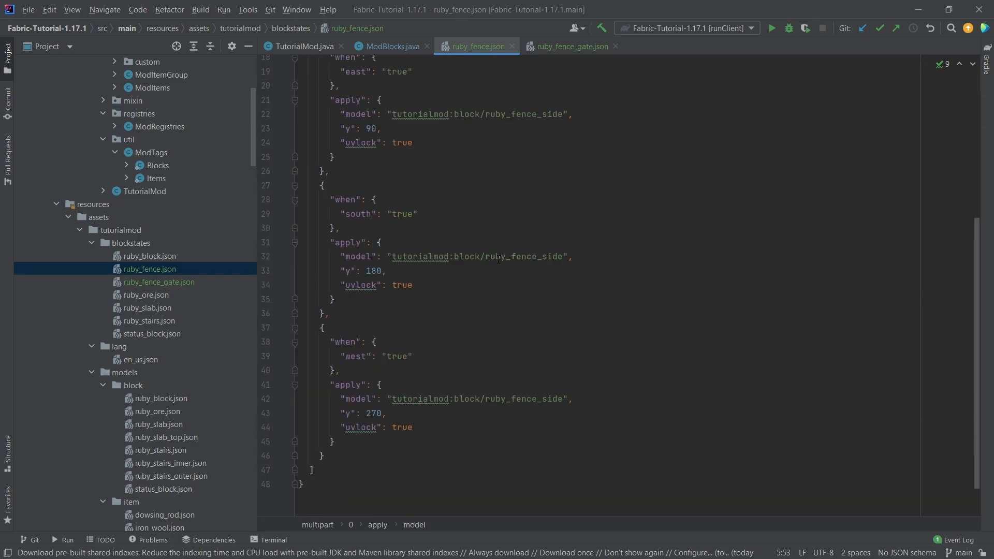
scroll("up", 3)
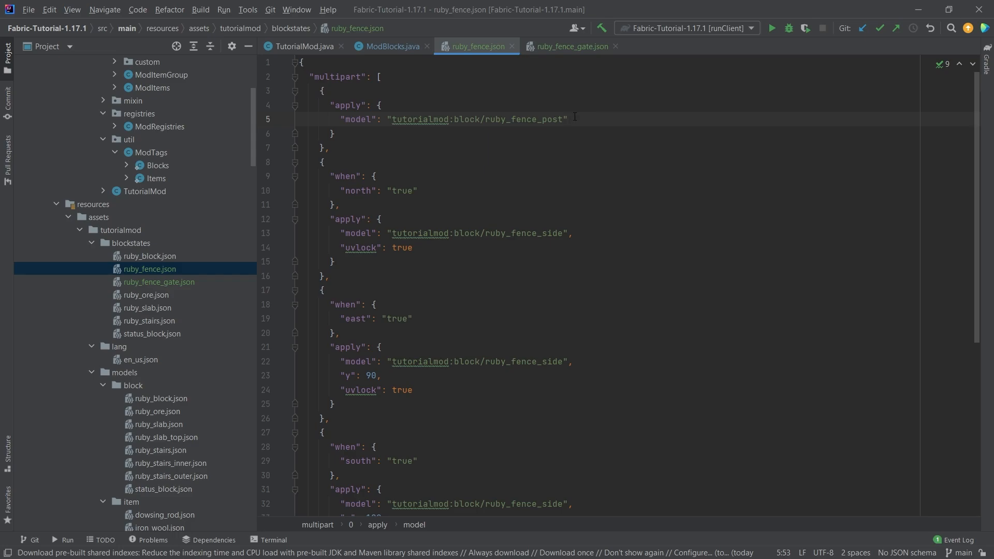
left_click(569, 47)
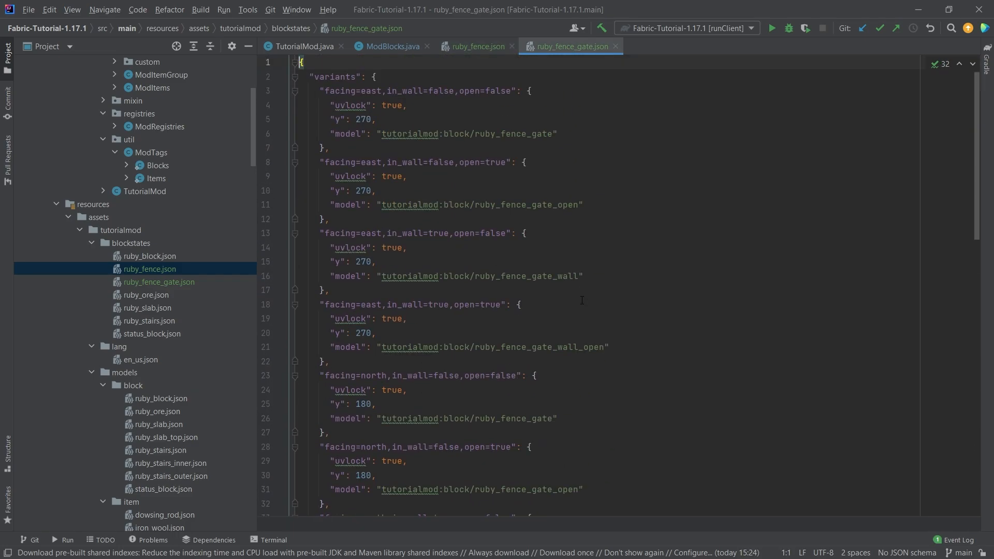
Drag the fence and fence gate model JSON files onto the models/block folder
left_click_drag(471, 133, 329, 147)
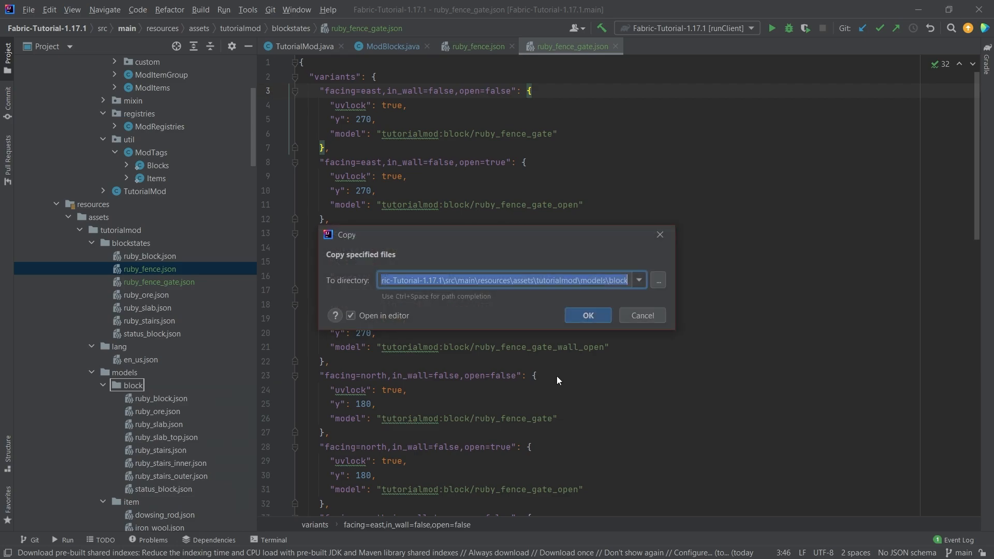
Copy the seven fence and fence gate model files into models/block and add them to Git
left_click(587, 315)
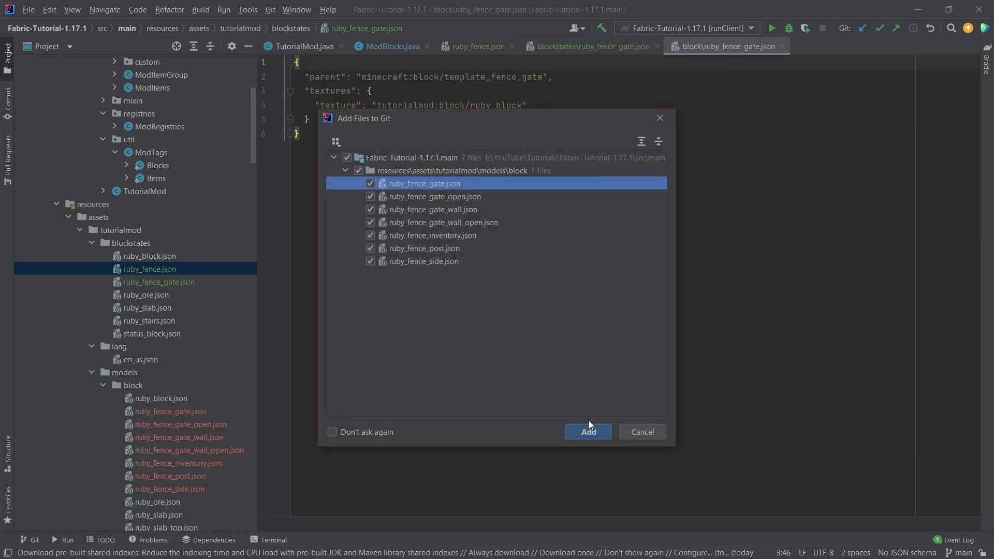
left_click(587, 432)
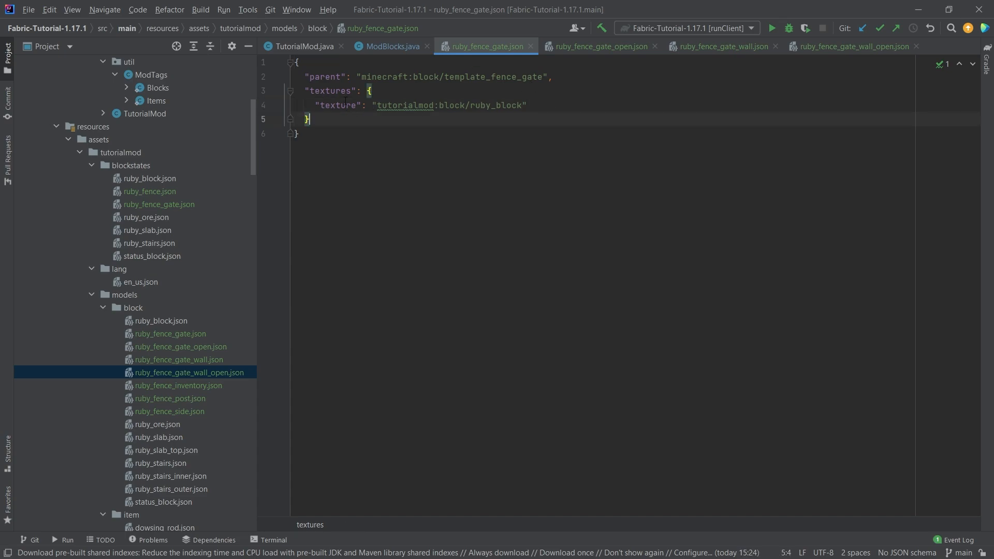
Review the fence gate, gate open, gate wall and gate wall open models referencing ruby_block
left_click(599, 45)
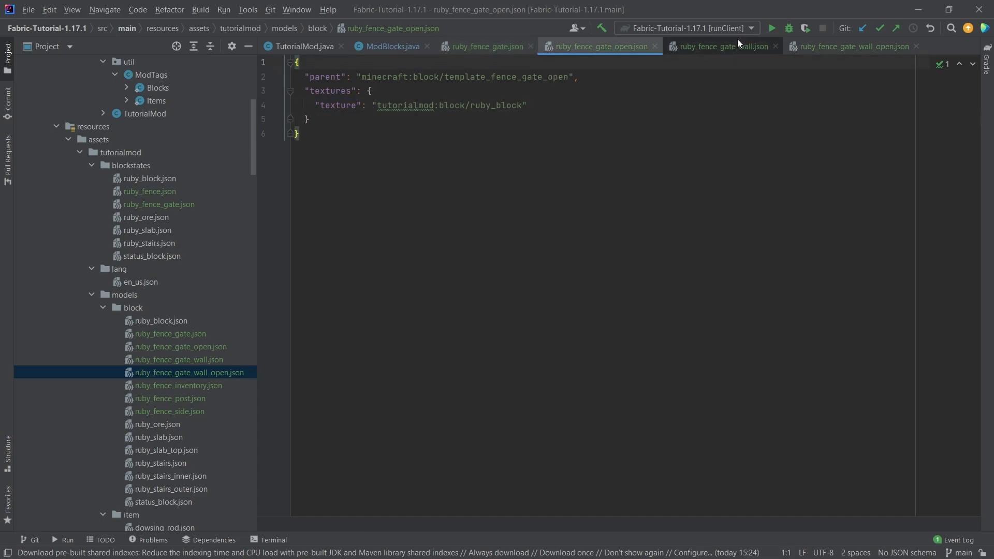
left_click(853, 45)
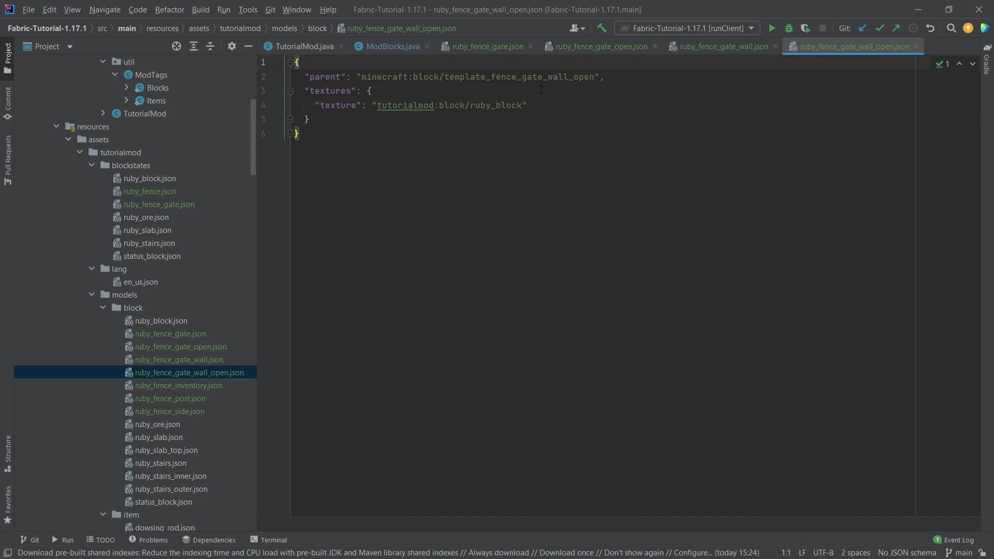
left_click(485, 45)
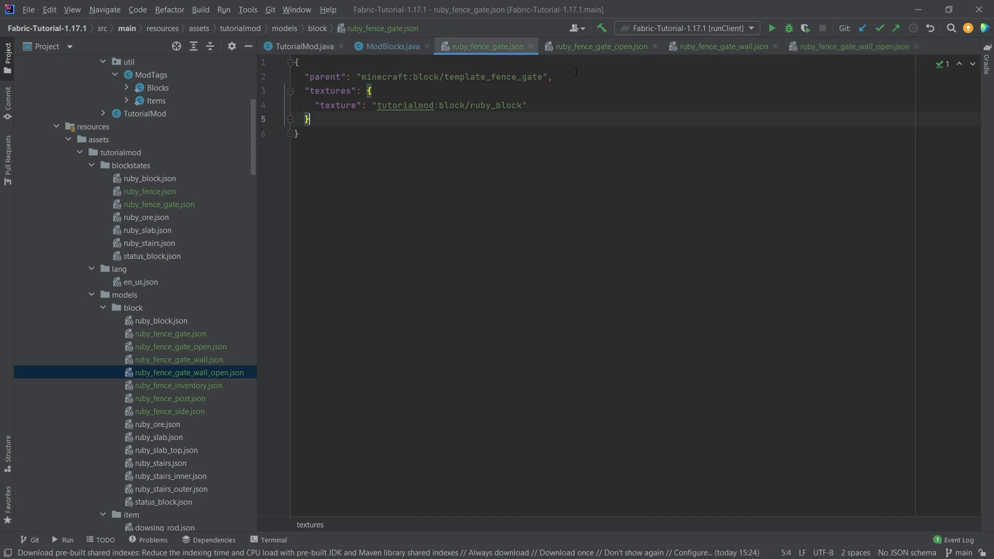
left_click(720, 46)
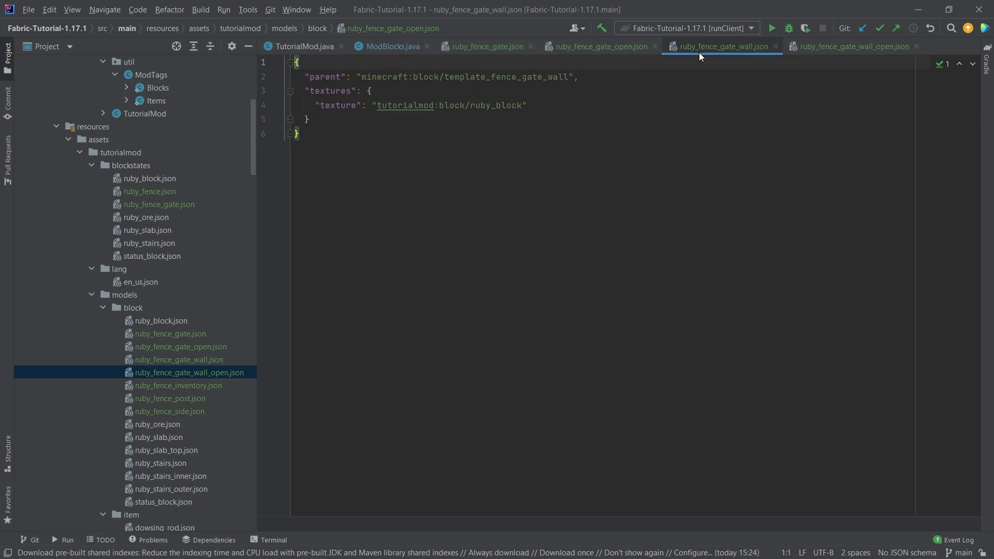
left_click(849, 46)
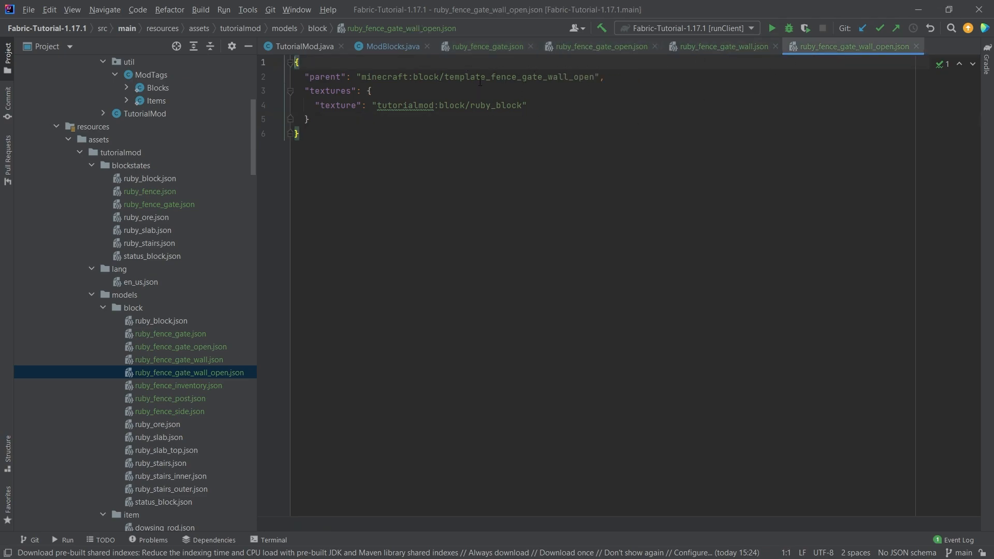
mouse_move(537, 174)
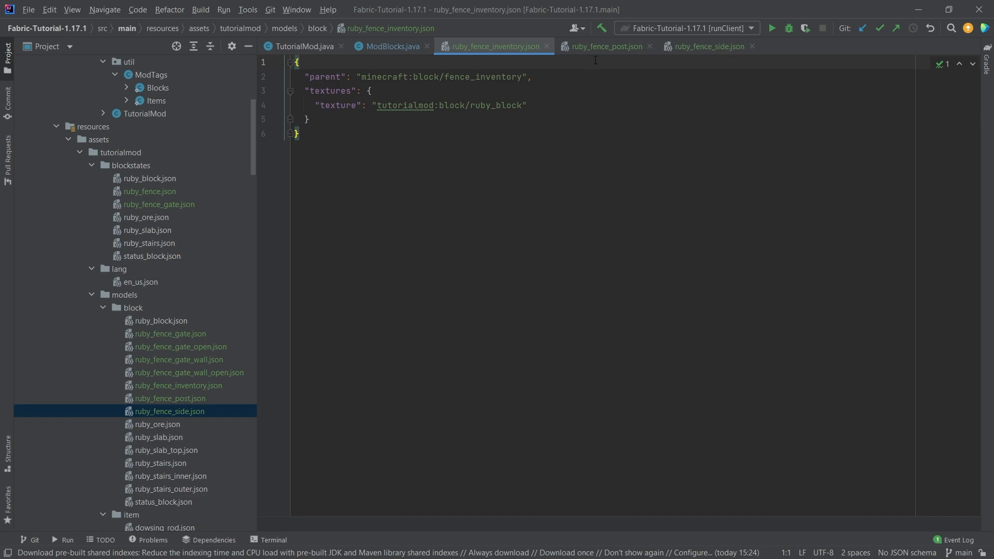
Check the ruby_fence_post and ruby_fence_side block models use the ruby_block texture
left_click(603, 46)
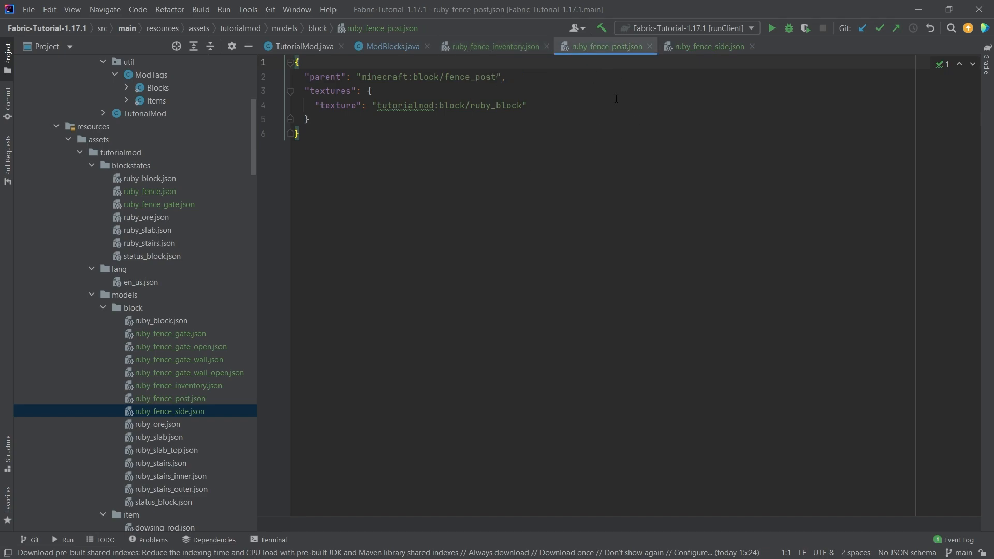
left_click(705, 45)
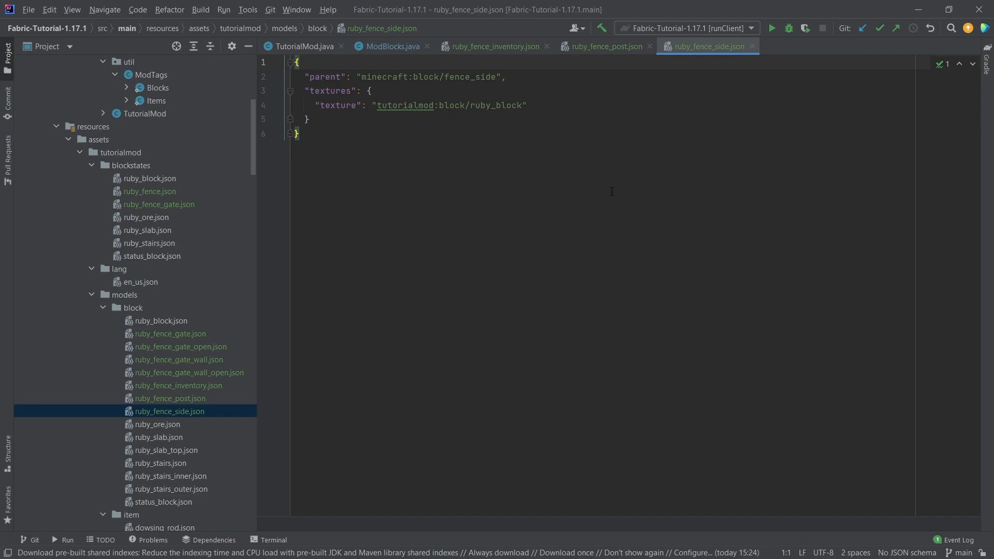
scroll("down", 3)
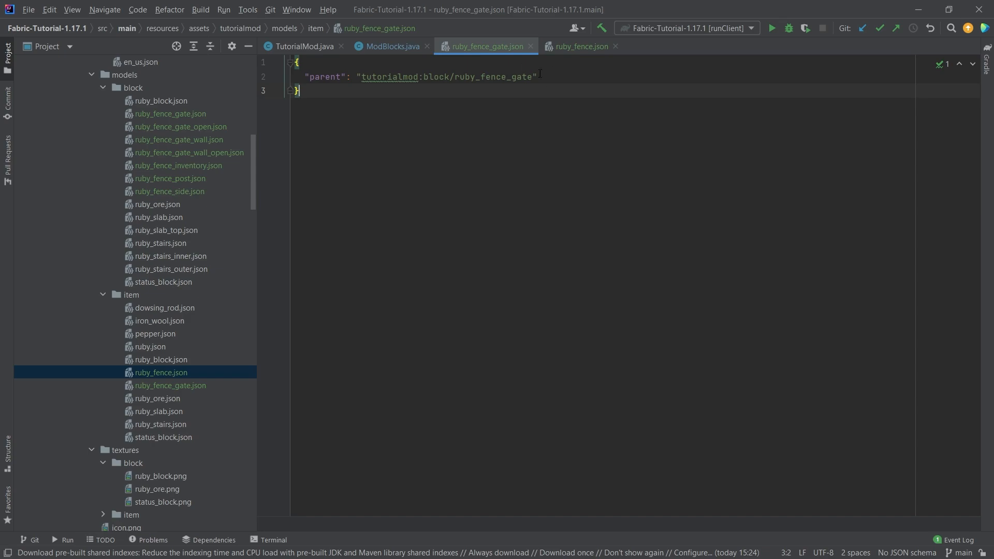
Set the ruby_fence item model's parent to tutorialmod:block/ruby_fence_inventory
left_click(577, 45)
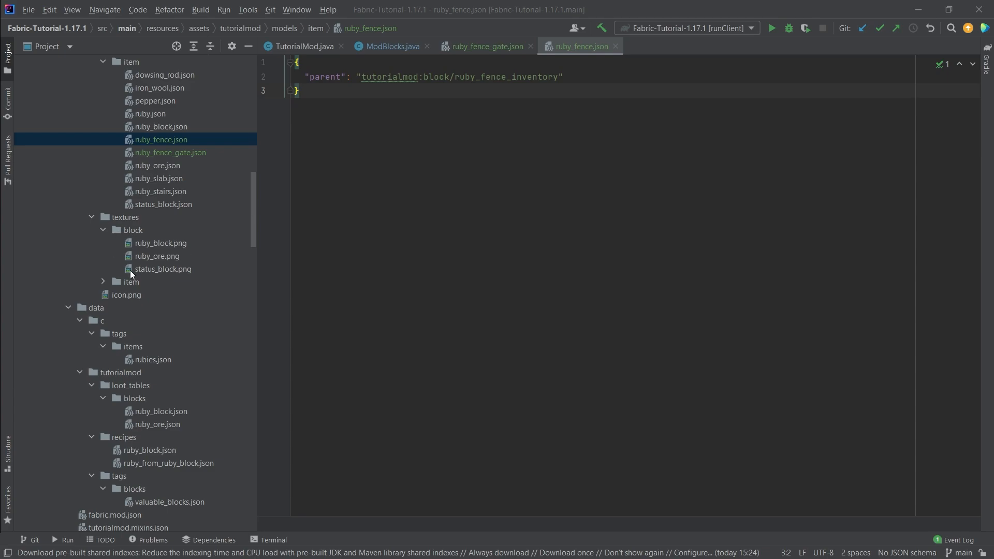
mouse_move(125, 259)
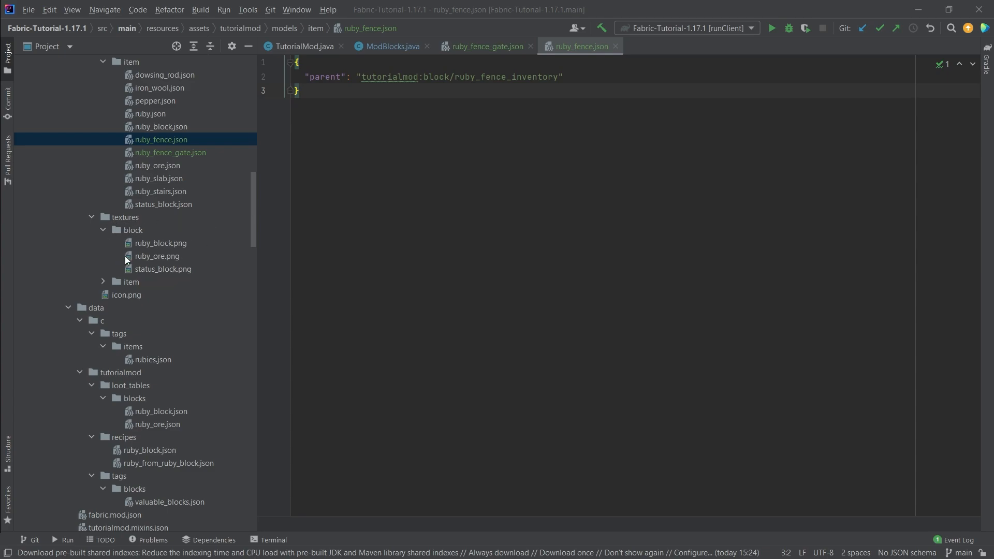
mouse_move(169, 247)
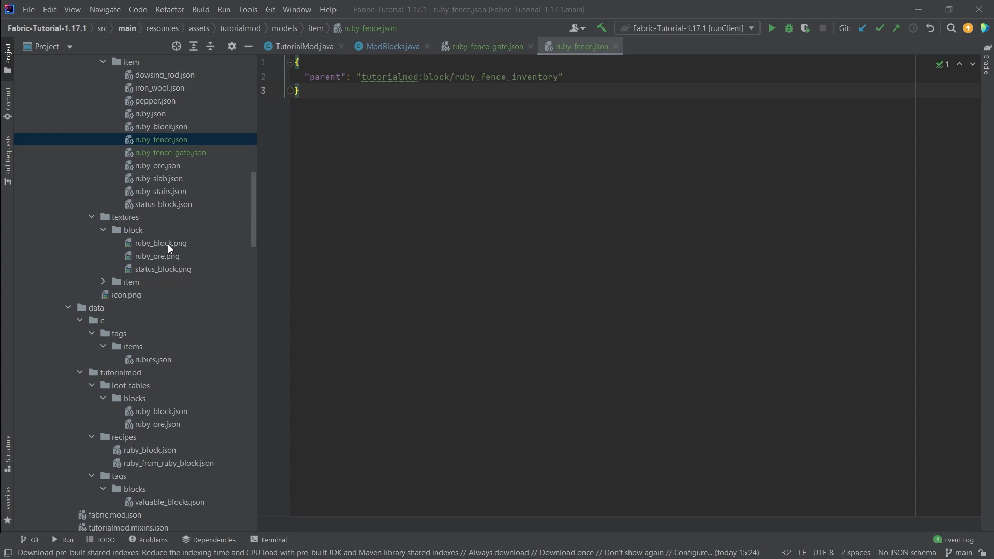
mouse_move(213, 273)
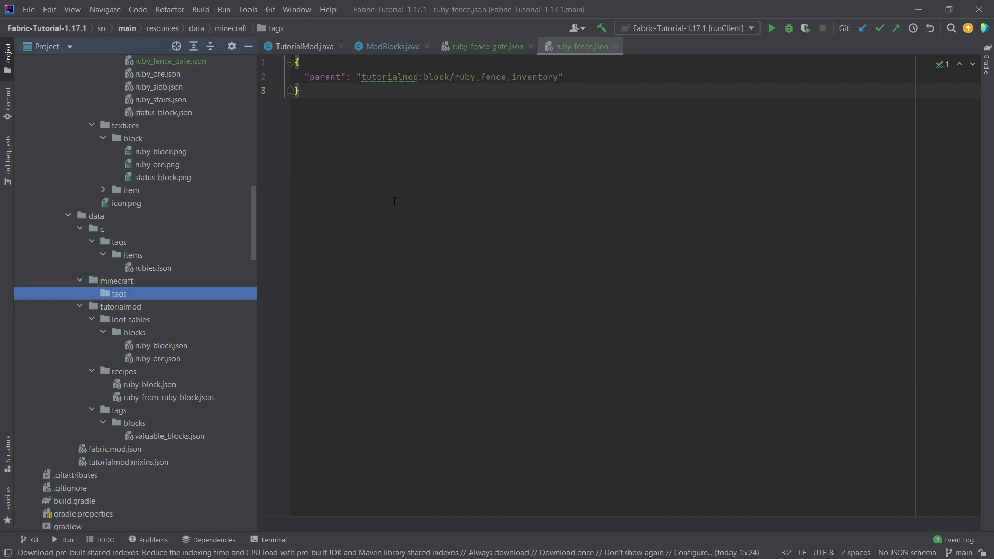
Create minecraft/tags/blocks/fences.json with replace false and value tutorialmod:ruby_fence
type("bloc")
type("fences.")
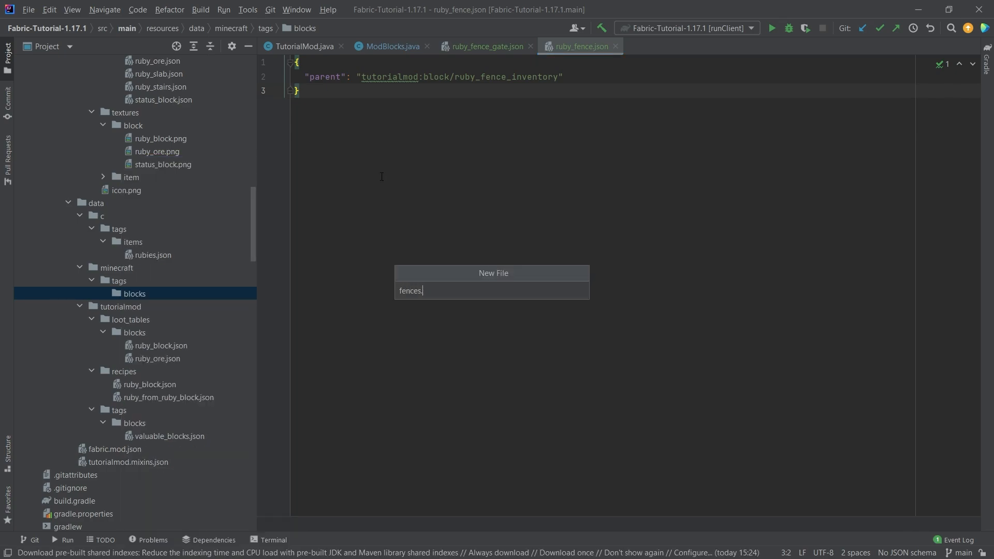
key("Enter")
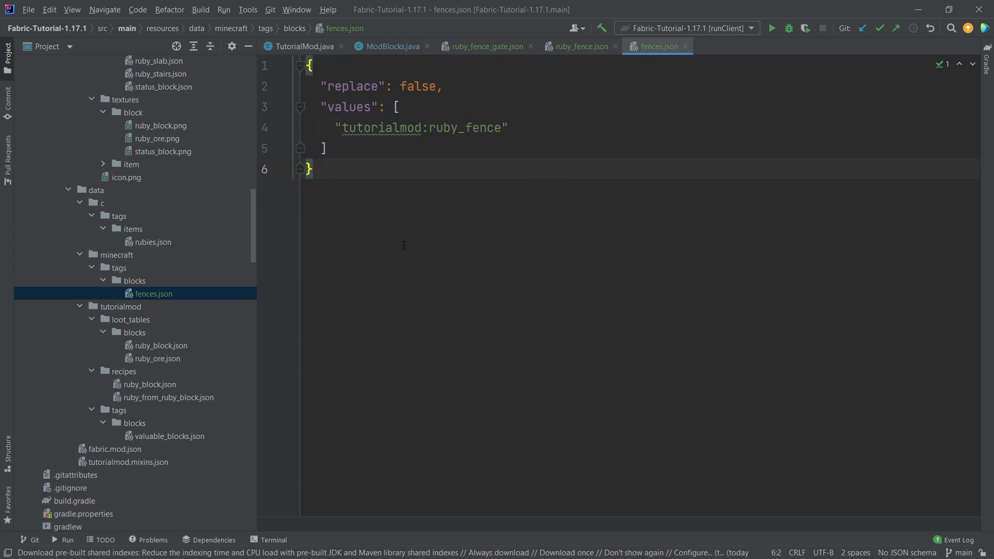
left_click(506, 127)
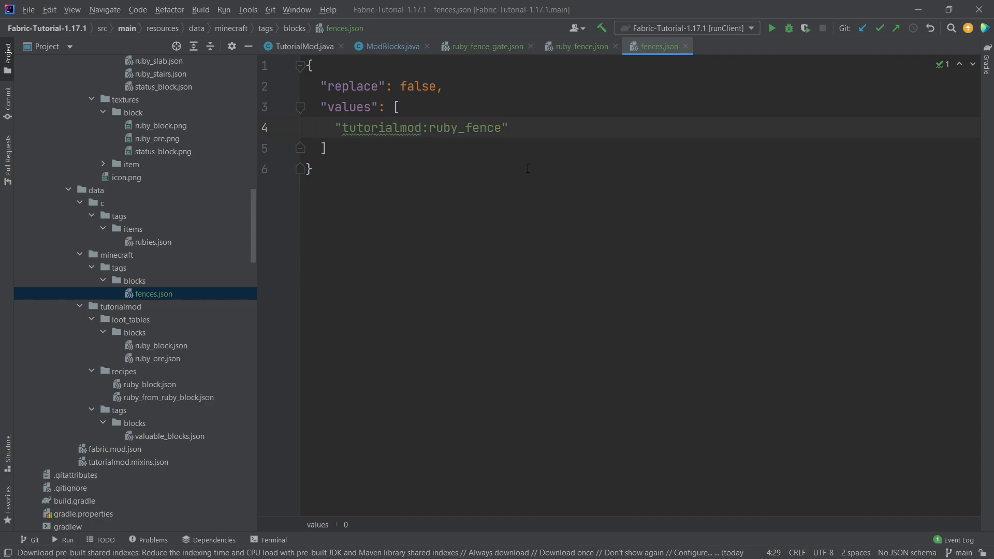
left_click(153, 293)
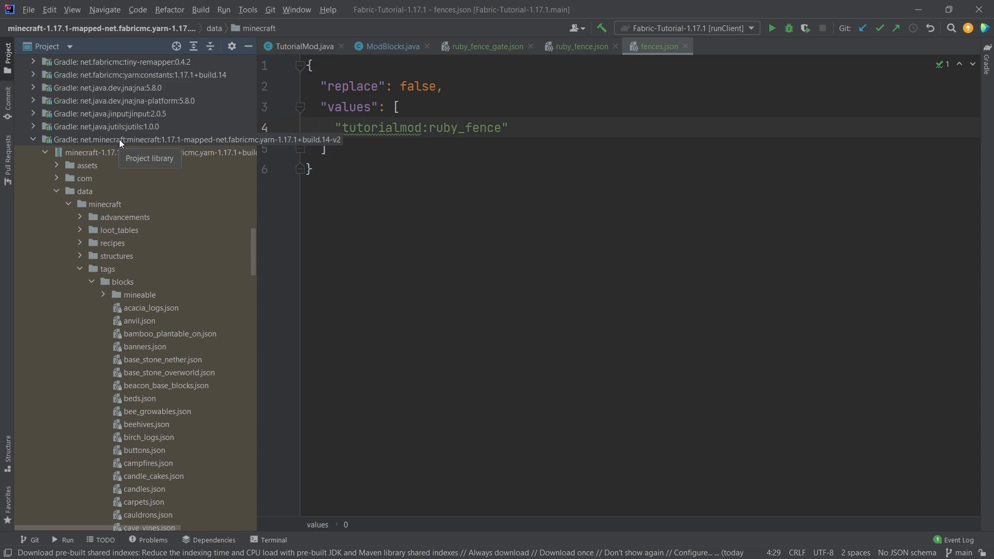
mouse_move(192, 147)
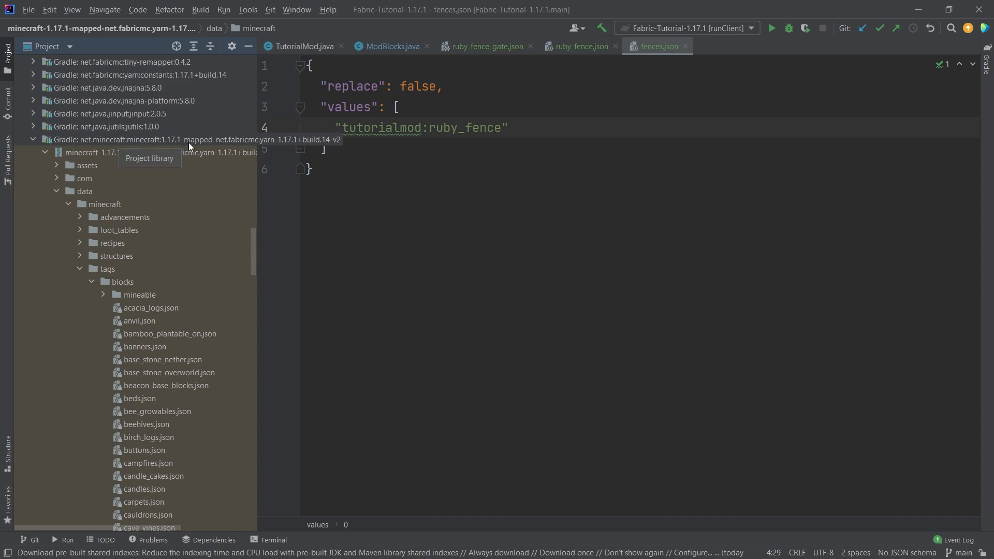
Scroll through the vanilla Minecraft block tag files under External Libraries
scroll("down", 3)
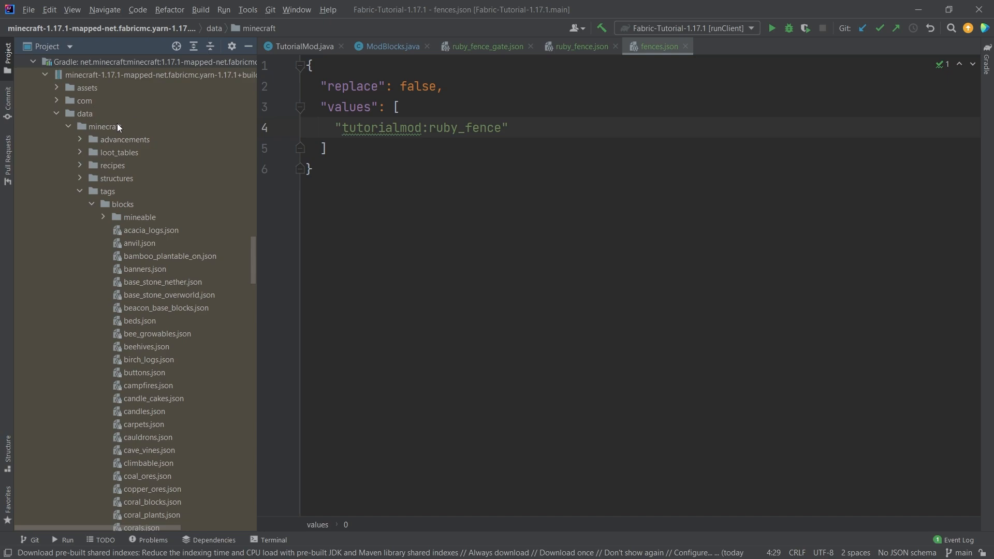
scroll("down", 3)
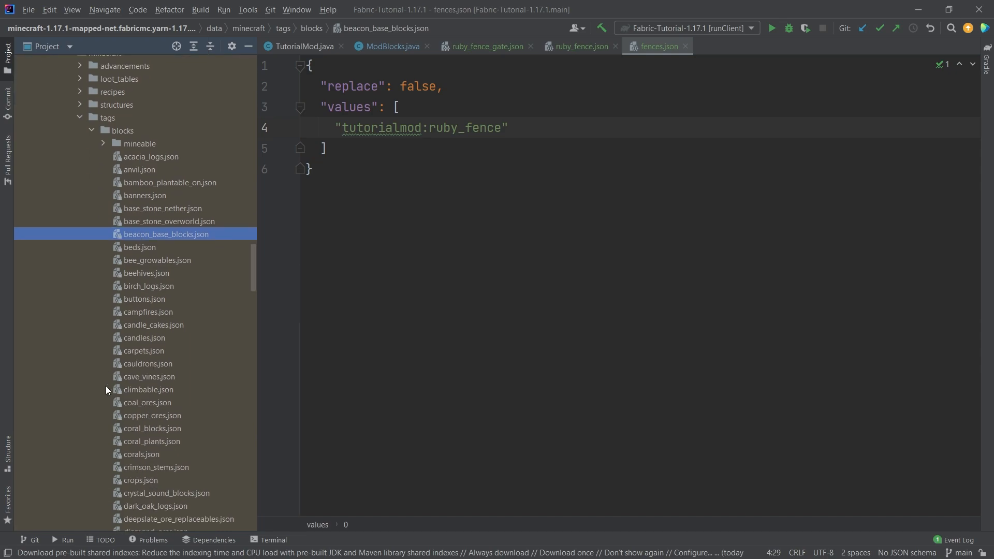
scroll("down", 3)
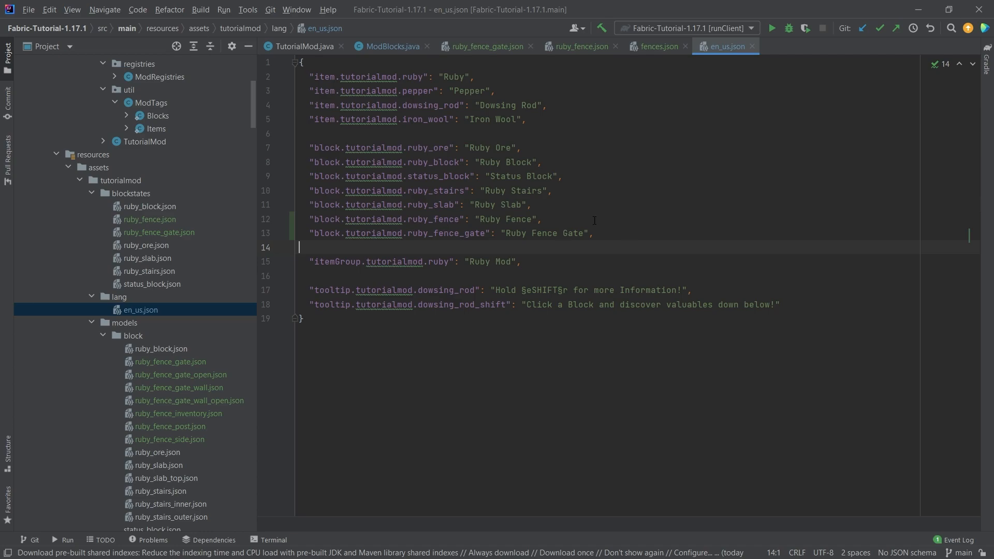
mouse_move(649, 231)
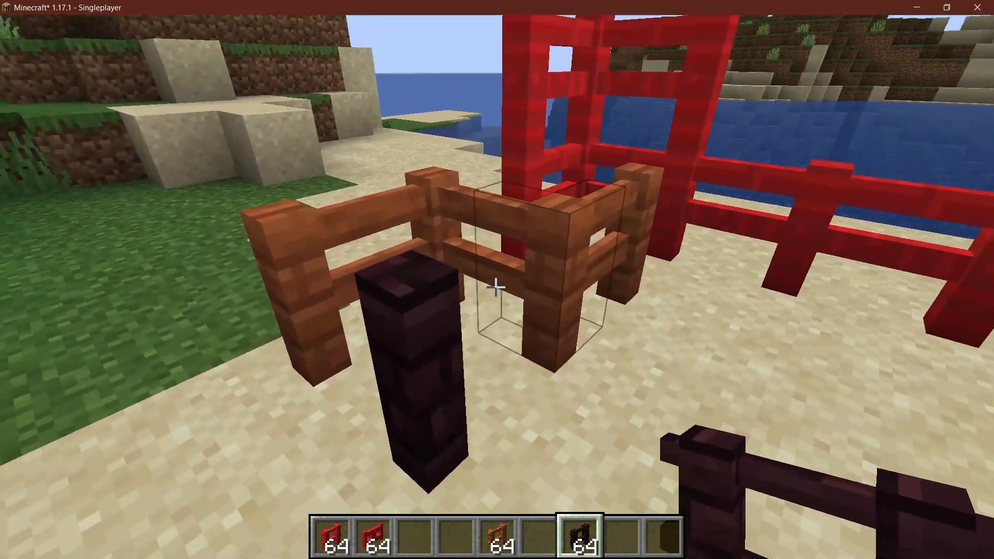
mouse_move(497, 287)
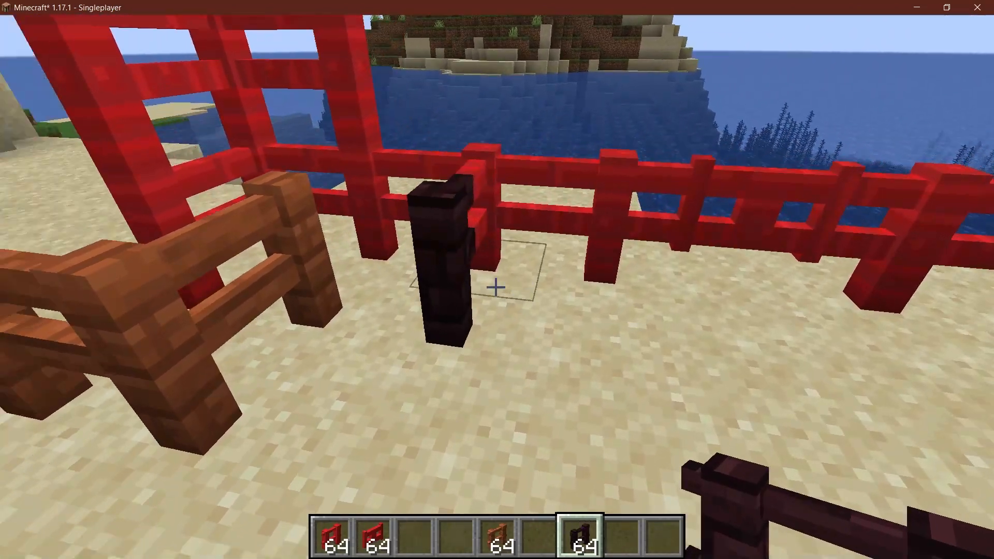
mouse_move(497, 286)
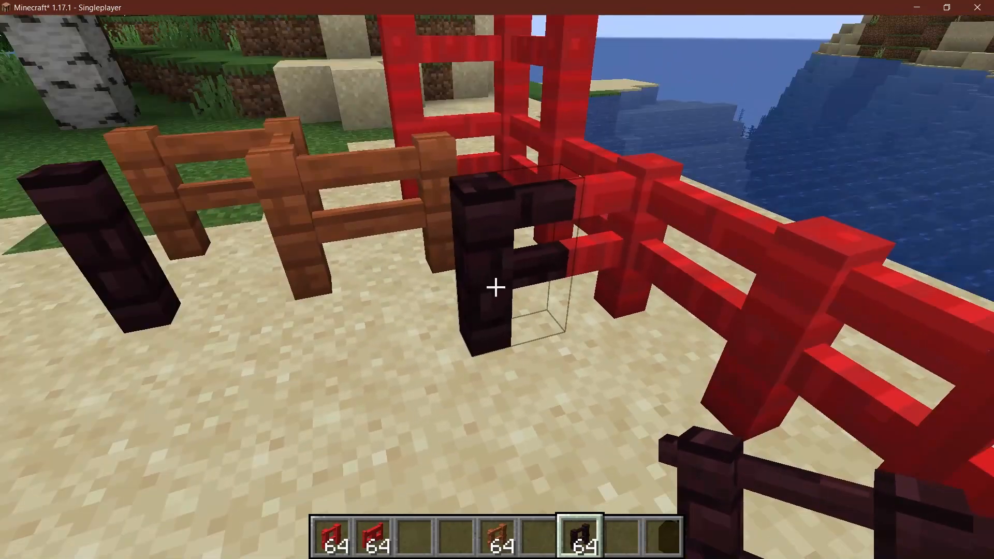